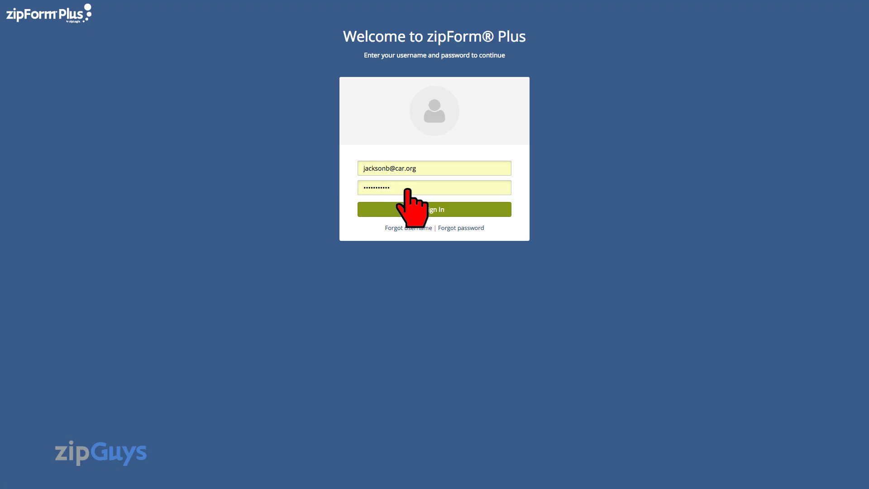
pyautogui.moveTo(423, 291)
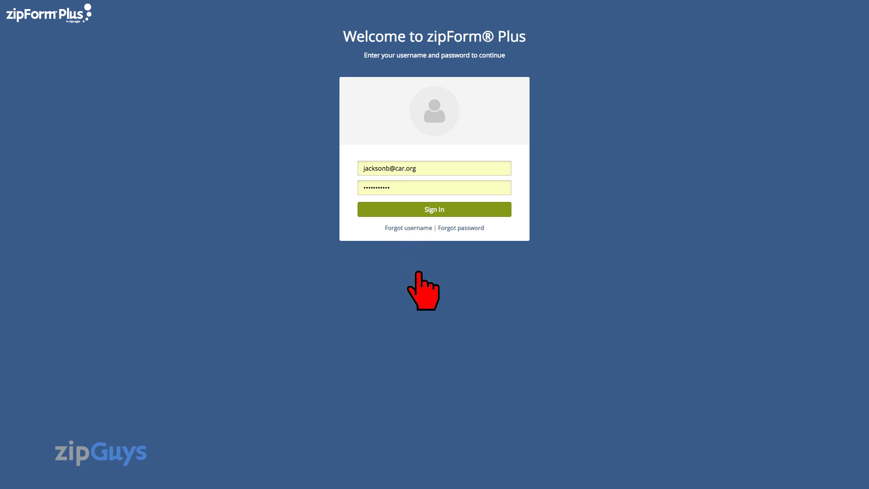
pyautogui.moveTo(434, 249)
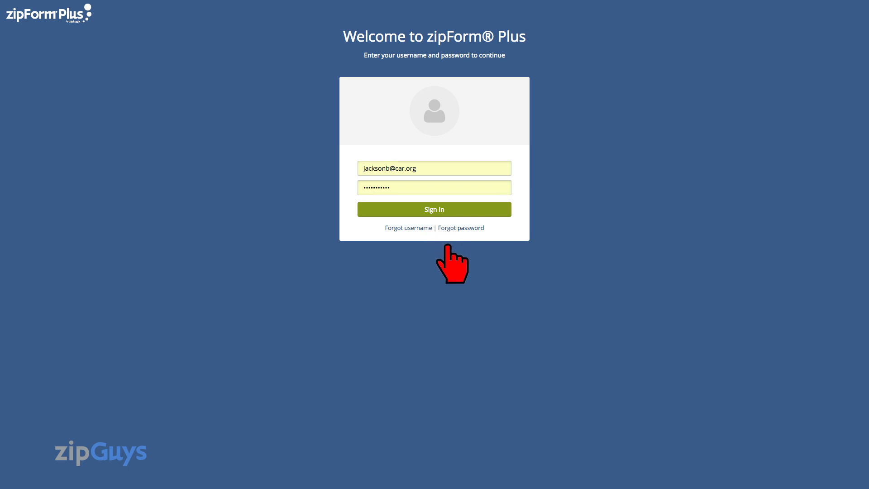
pyautogui.moveTo(448, 294)
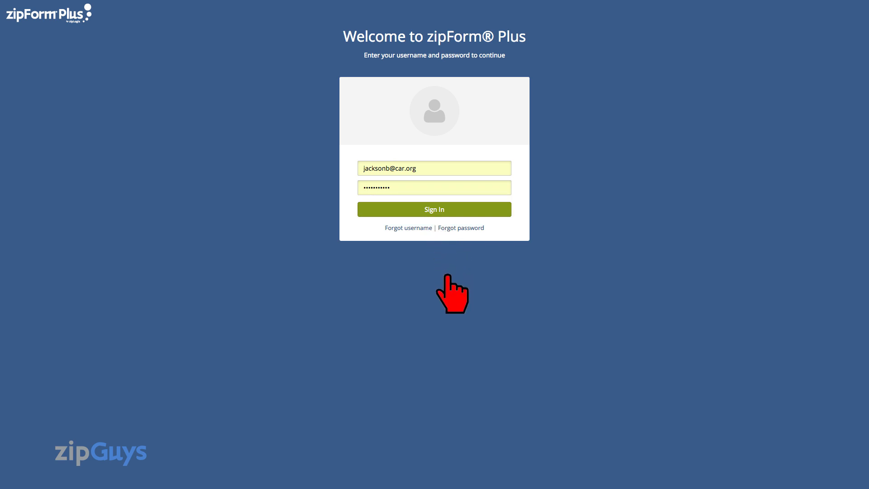
pyautogui.moveTo(424, 292)
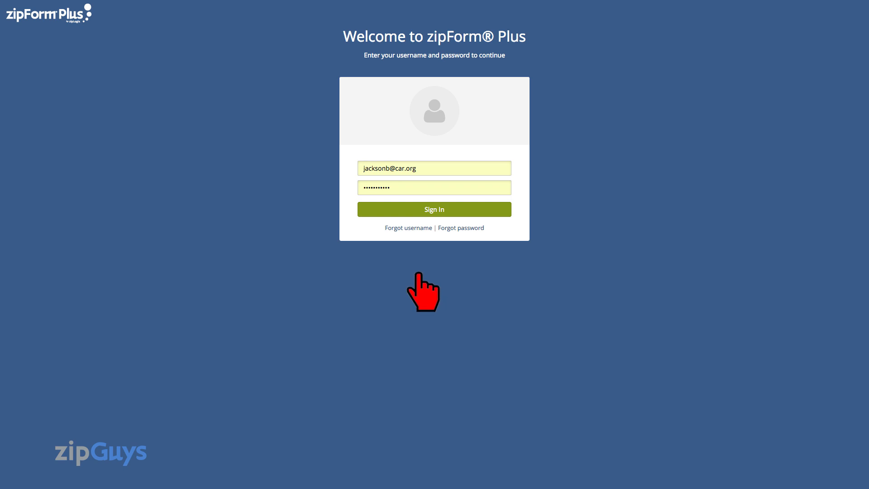
# Sign in with the saved credentials to reach the brokerage dashboard.
pyautogui.click(434, 209)
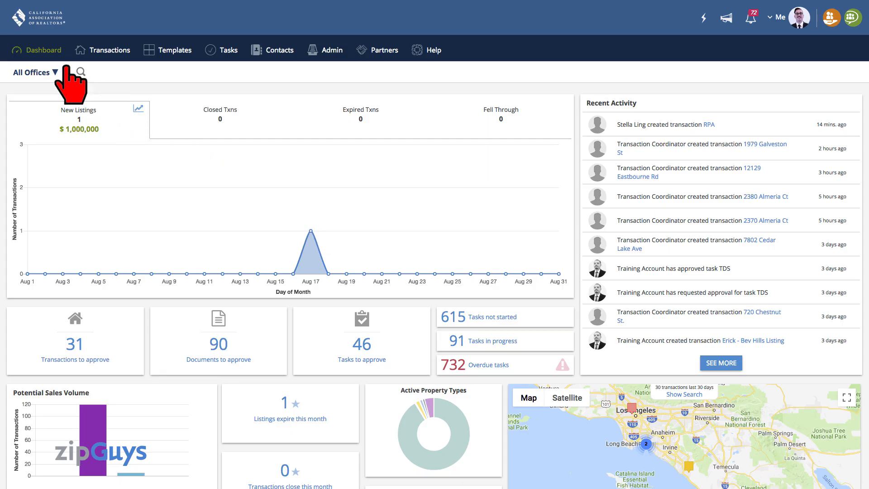
pyautogui.moveTo(252, 252)
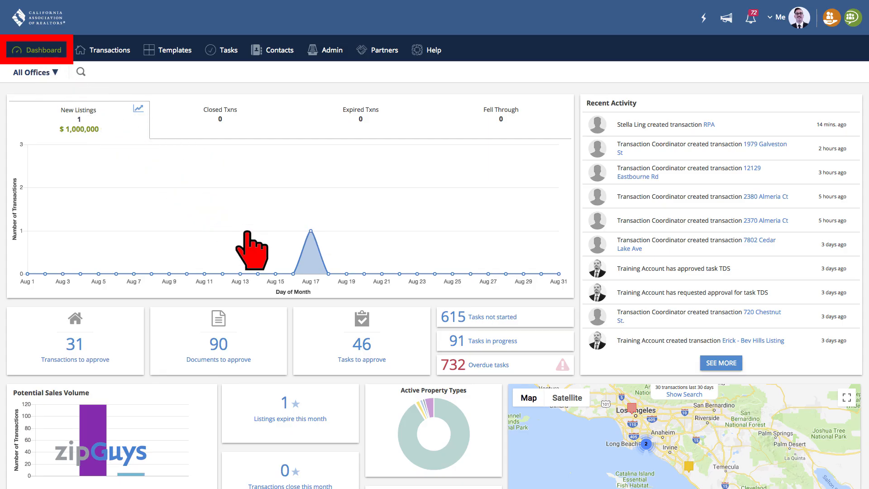
# Scroll down to the Account Info Summary panel showing user counts by role and seats.
pyautogui.scroll(-3)
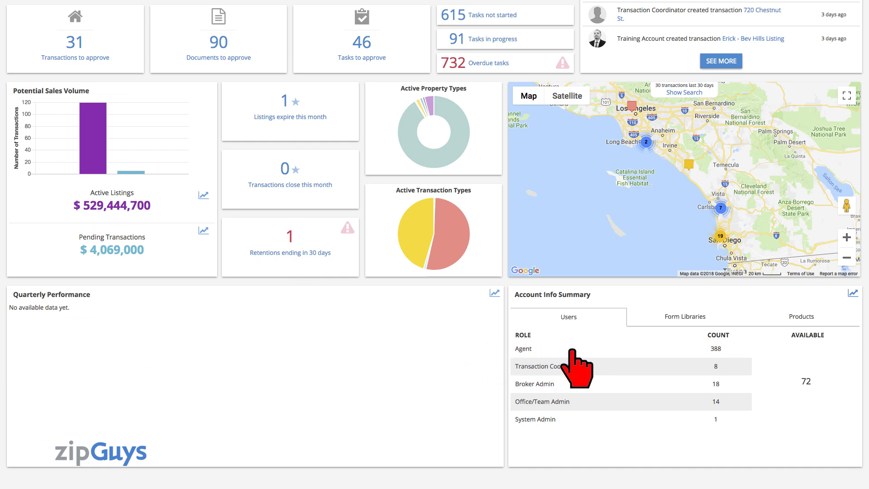
pyautogui.moveTo(680, 369)
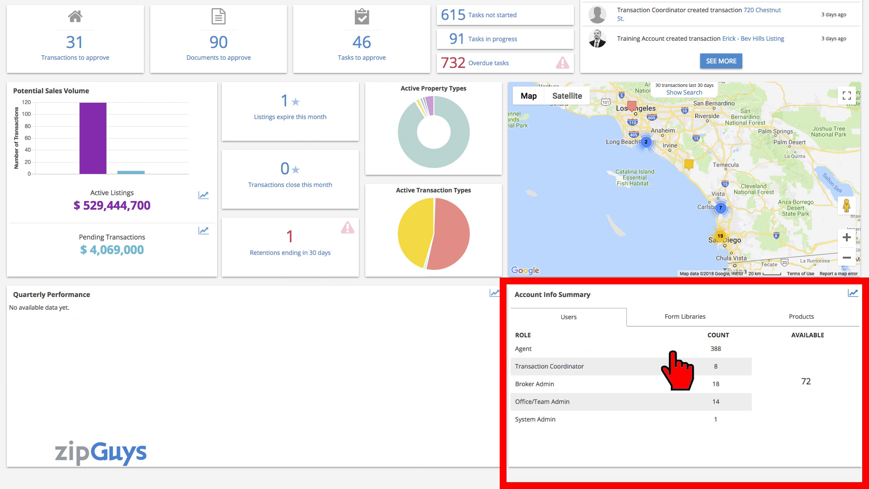
pyautogui.moveTo(711, 374)
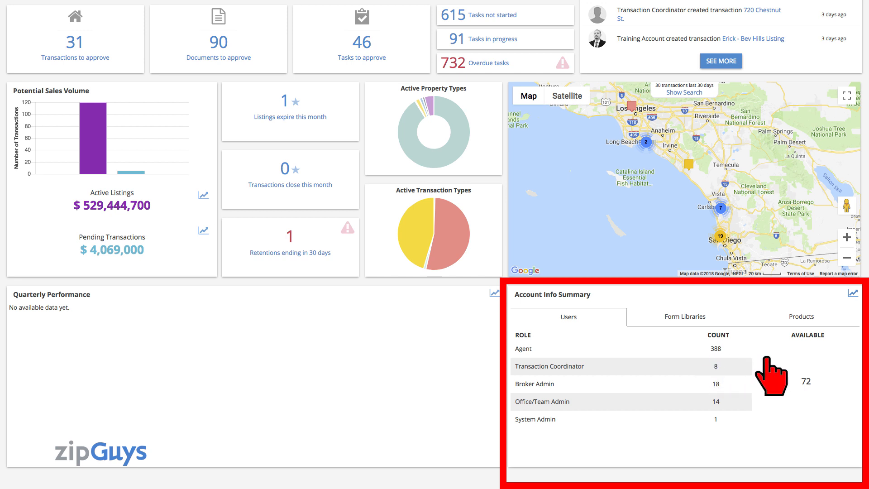
pyautogui.moveTo(781, 382)
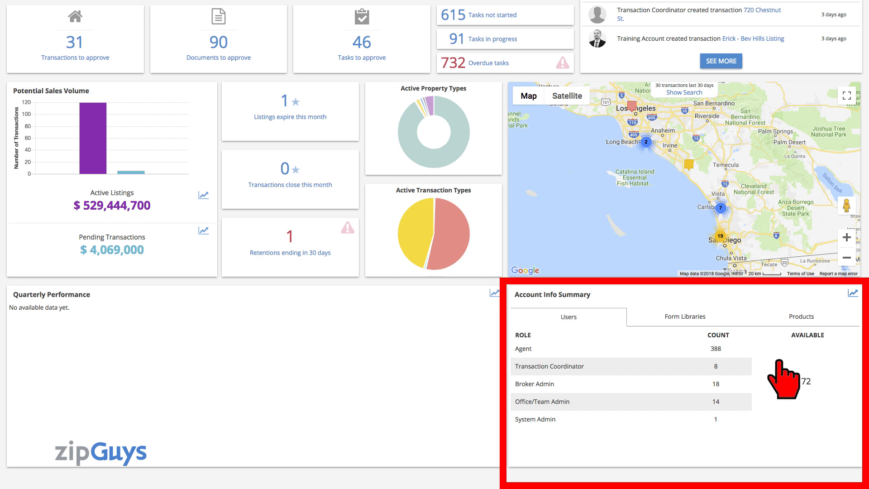
pyautogui.moveTo(731, 400)
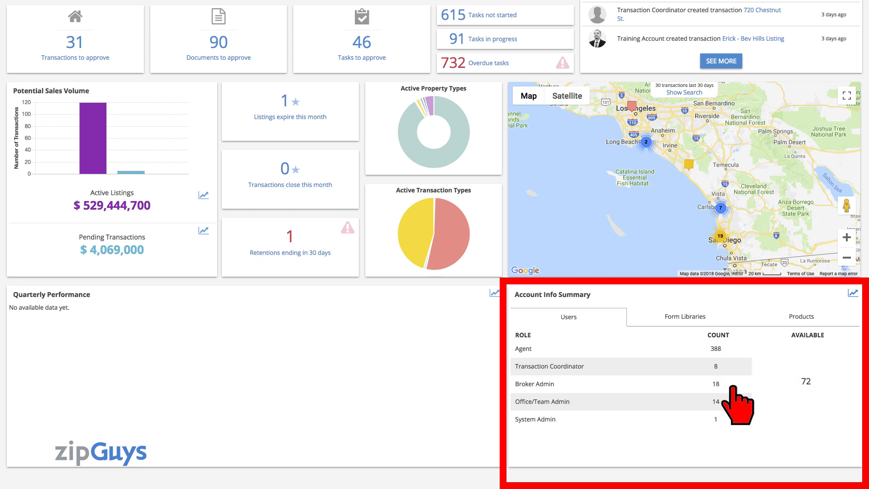
pyautogui.moveTo(801, 432)
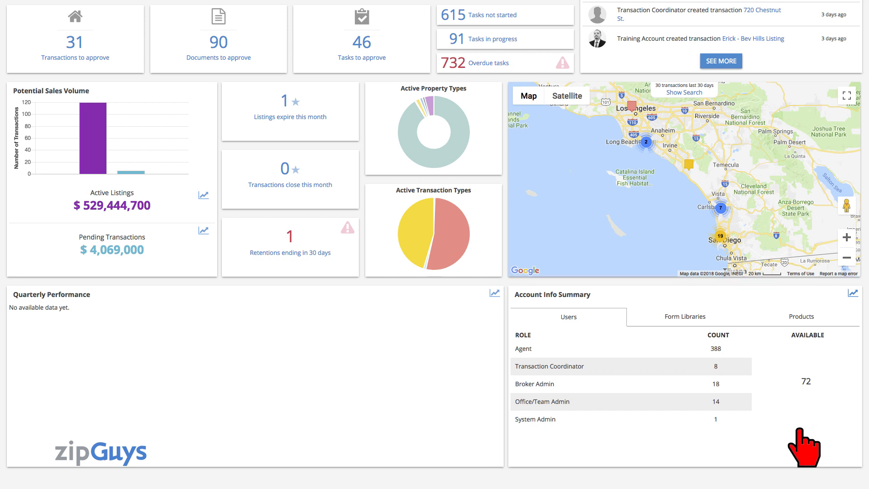
pyautogui.moveTo(565, 433)
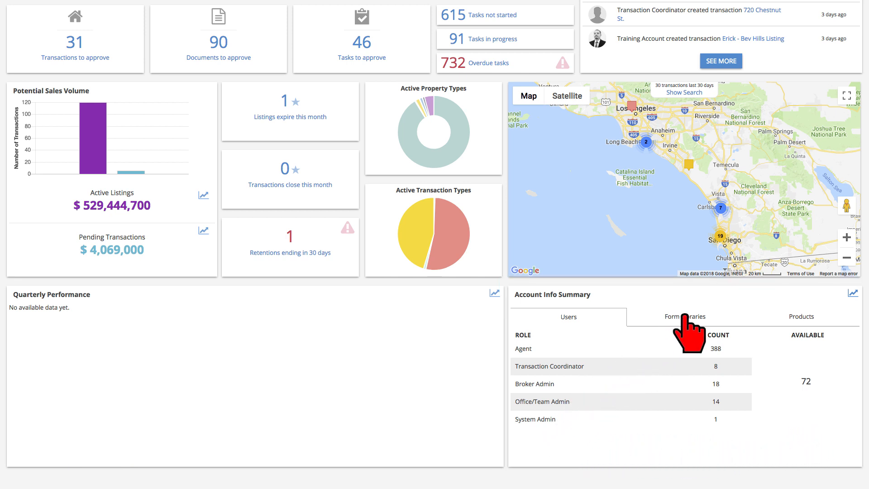
# Switch the Account Info Summary to the Form Libraries tab showing available, used and total counts.
pyautogui.click(685, 316)
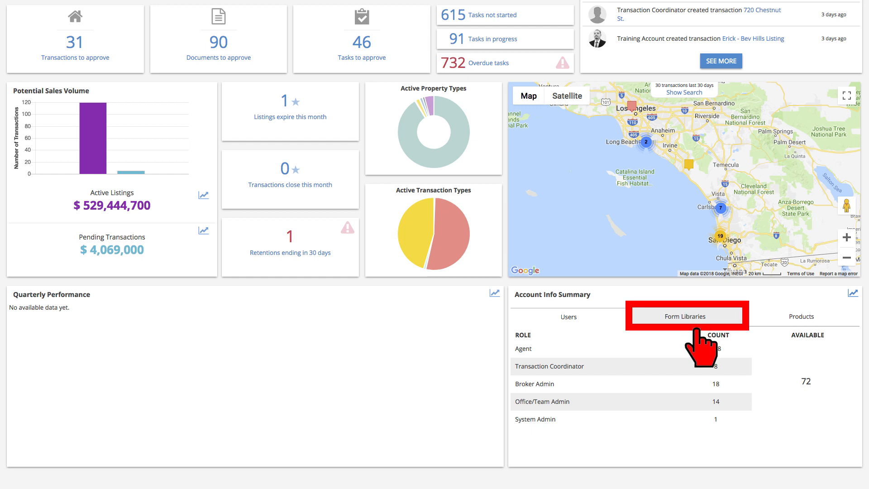
pyautogui.click(686, 316)
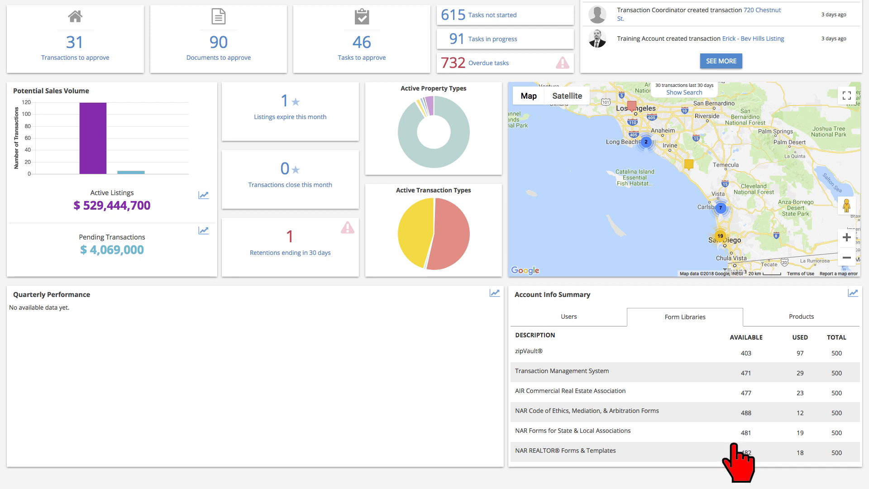
pyautogui.moveTo(578, 432)
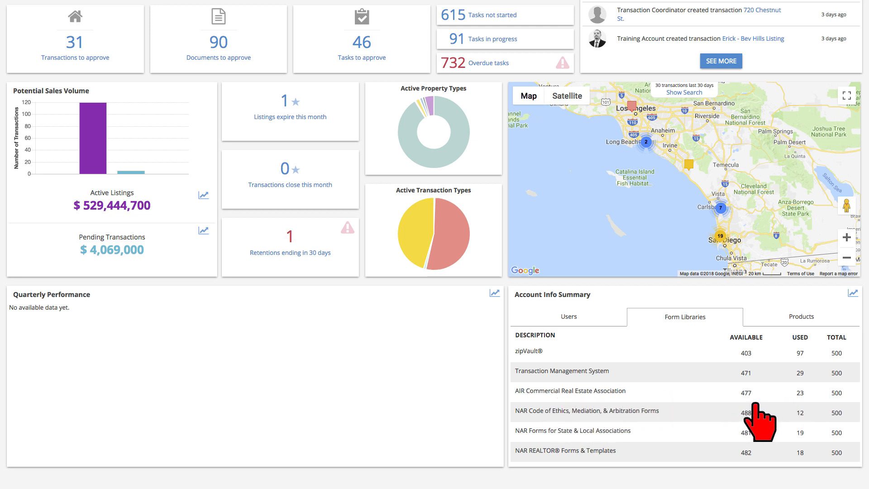
pyautogui.moveTo(580, 298)
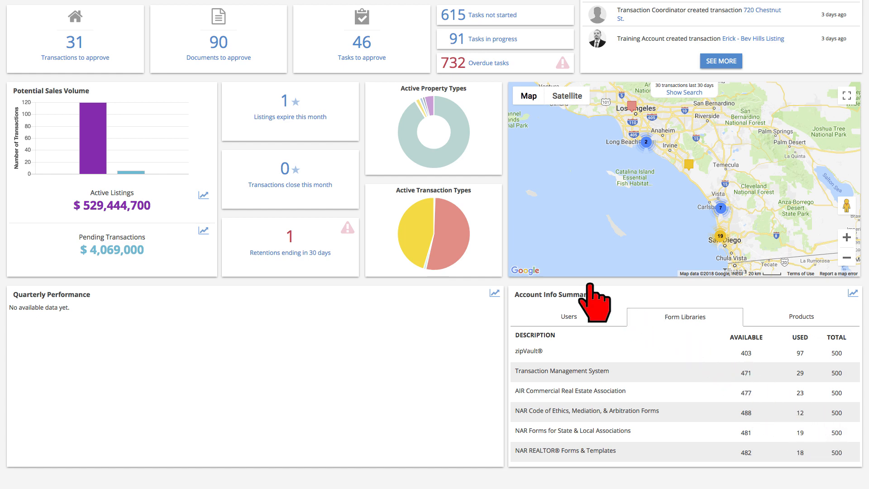
# Return to the top of the dashboard and open the Admin menu.
pyautogui.scroll(3)
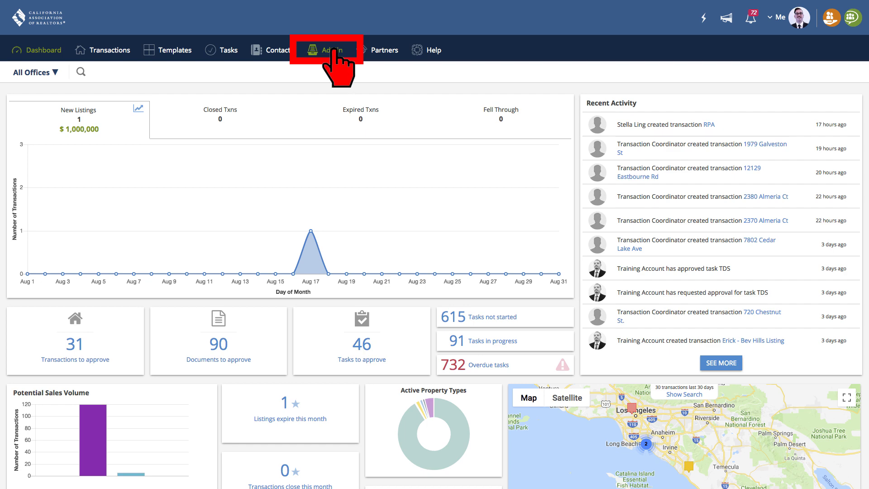
pyautogui.click(330, 50)
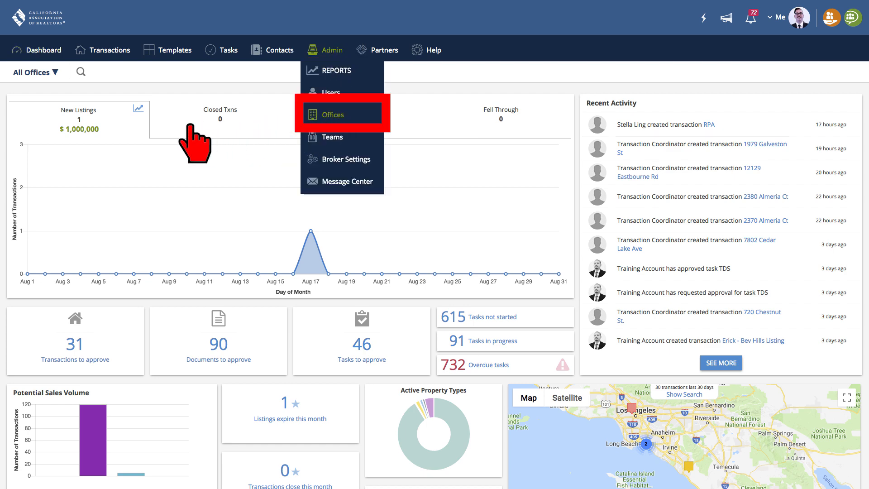
# Choose Offices from the Admin menu to list the brokerage's office locations.
pyautogui.click(332, 114)
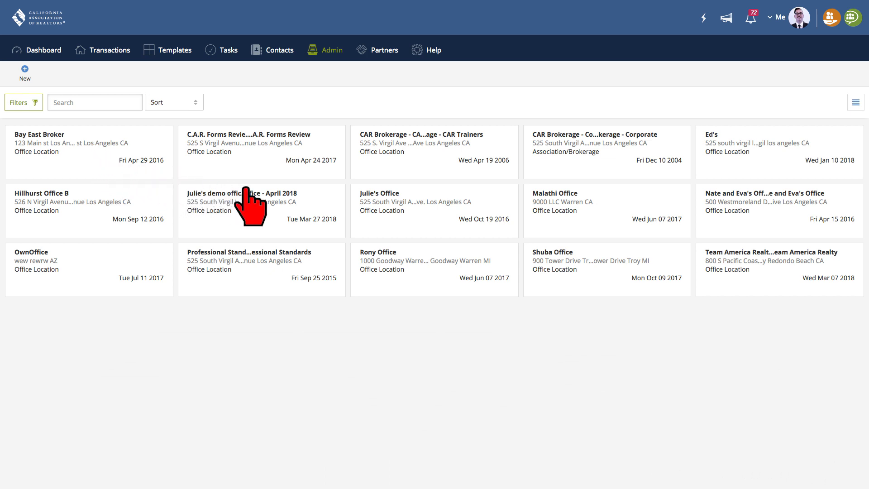
pyautogui.moveTo(731, 288)
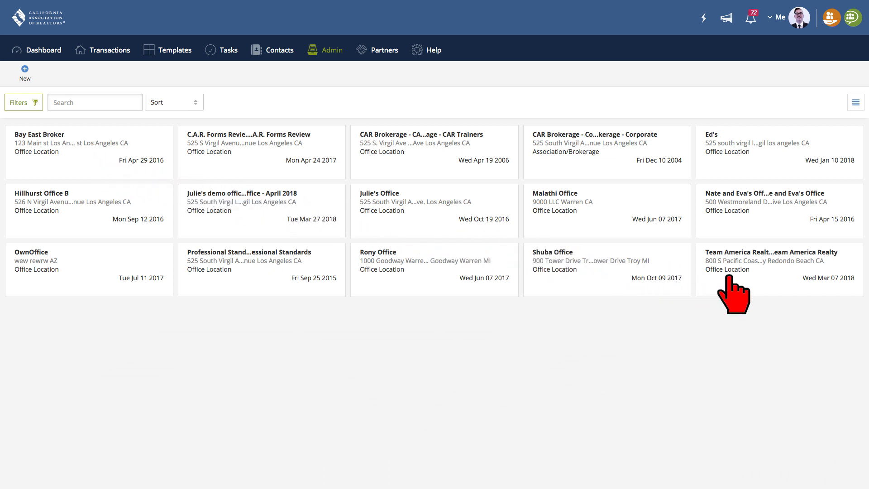
pyautogui.moveTo(762, 299)
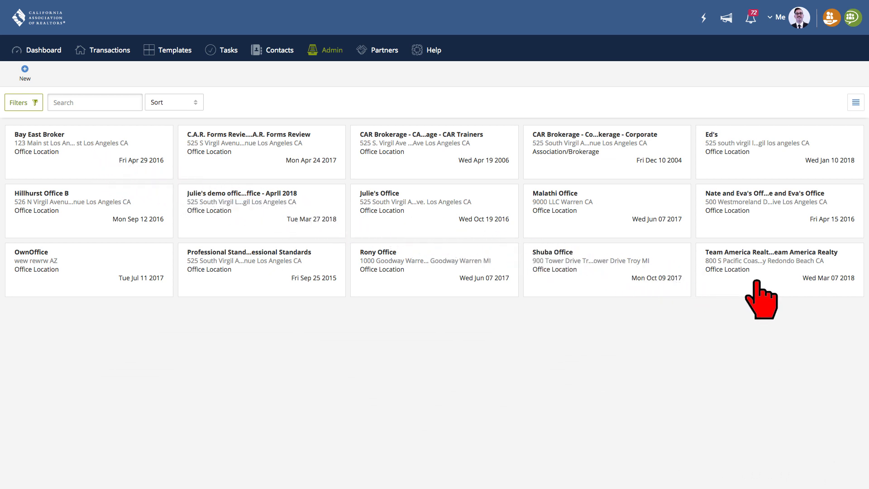